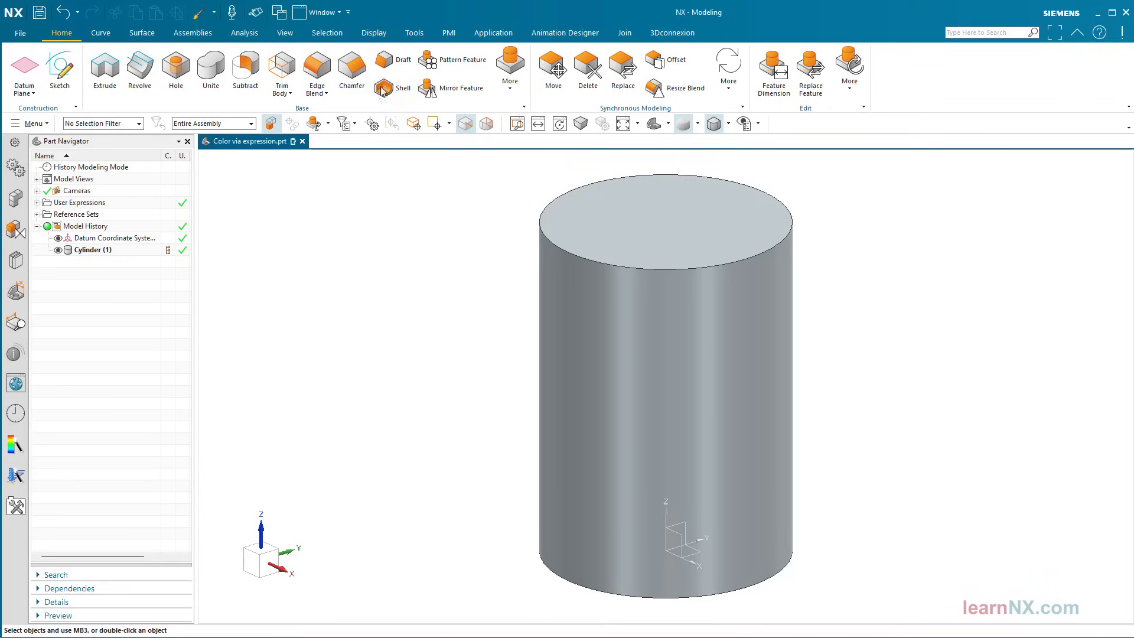
- Show the Display ribbon with the object appearance commands
{"action": "left_click", "coordinate": [374, 33]}
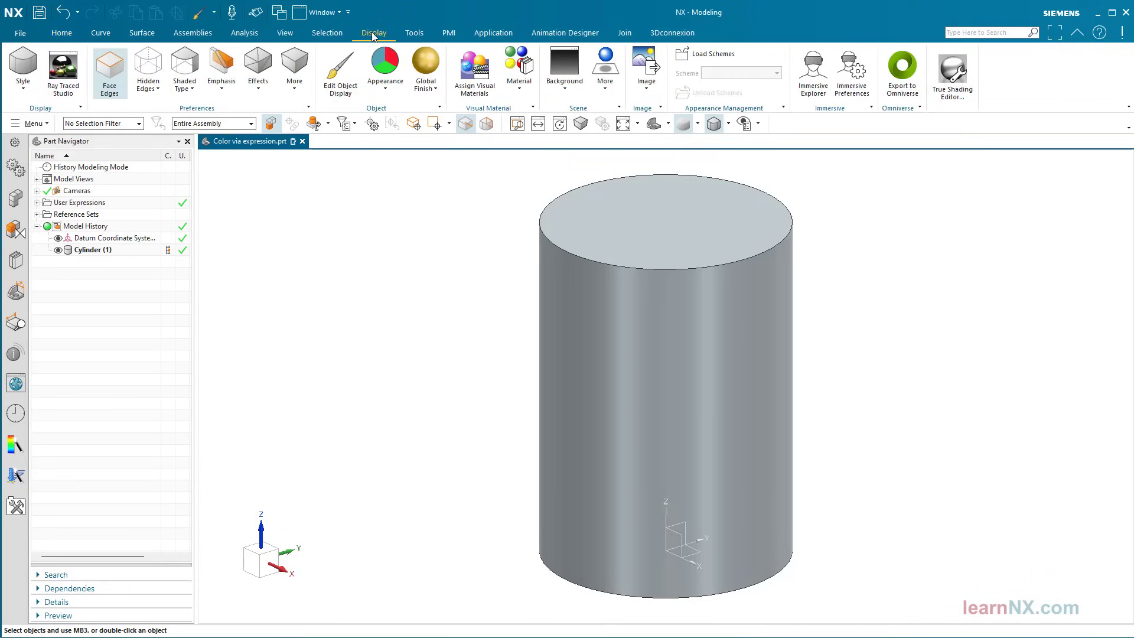
{"action": "mouse_move", "coordinate": [339, 69]}
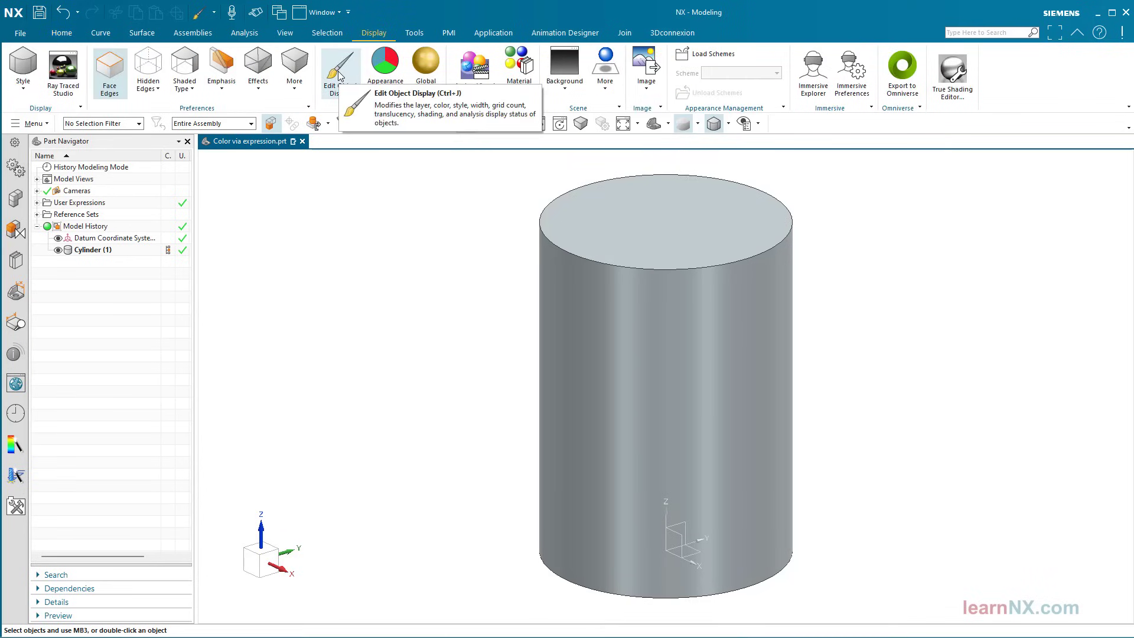
- Recolour the cylinder body blue through Edit Object Display's colour palette
{"action": "left_click", "coordinate": [339, 65]}
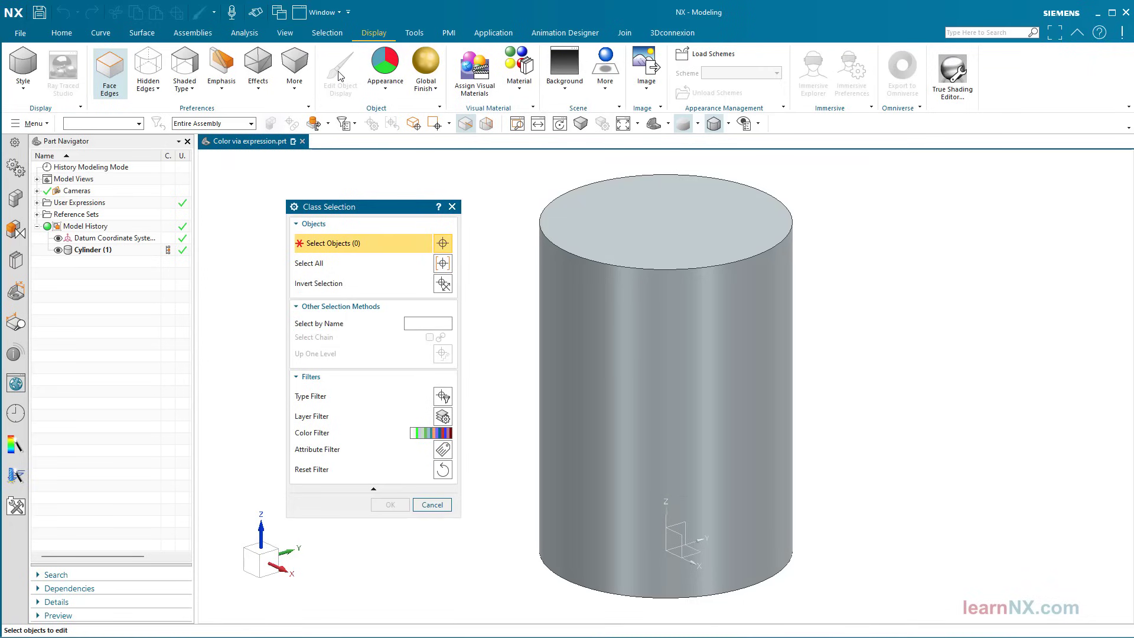
{"action": "left_click", "coordinate": [592, 278]}
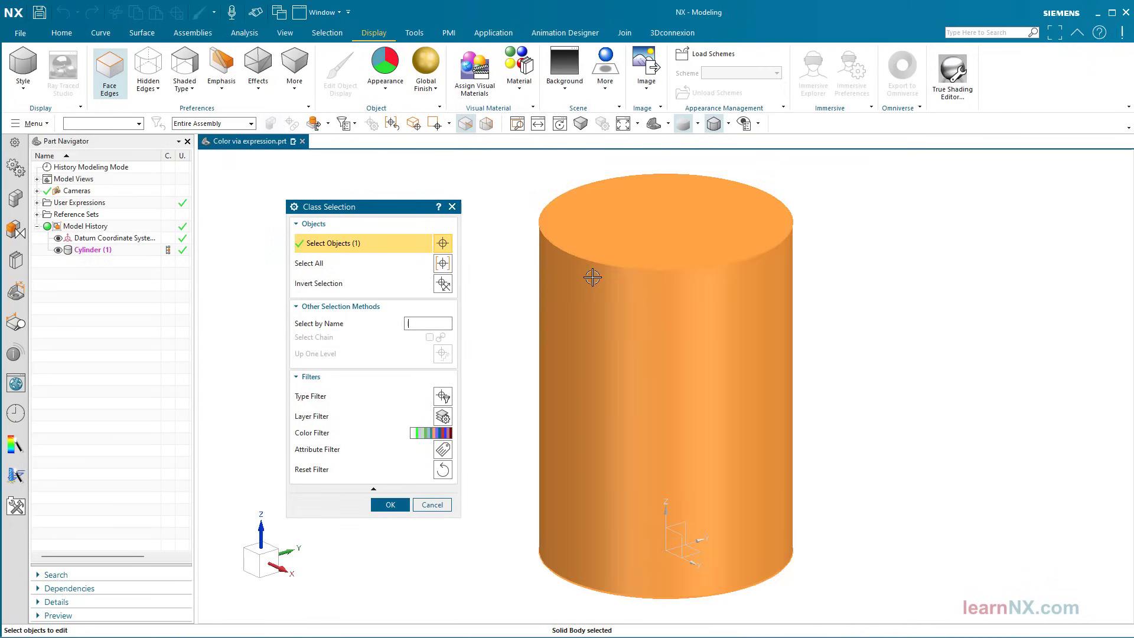
{"action": "left_click", "coordinate": [388, 504]}
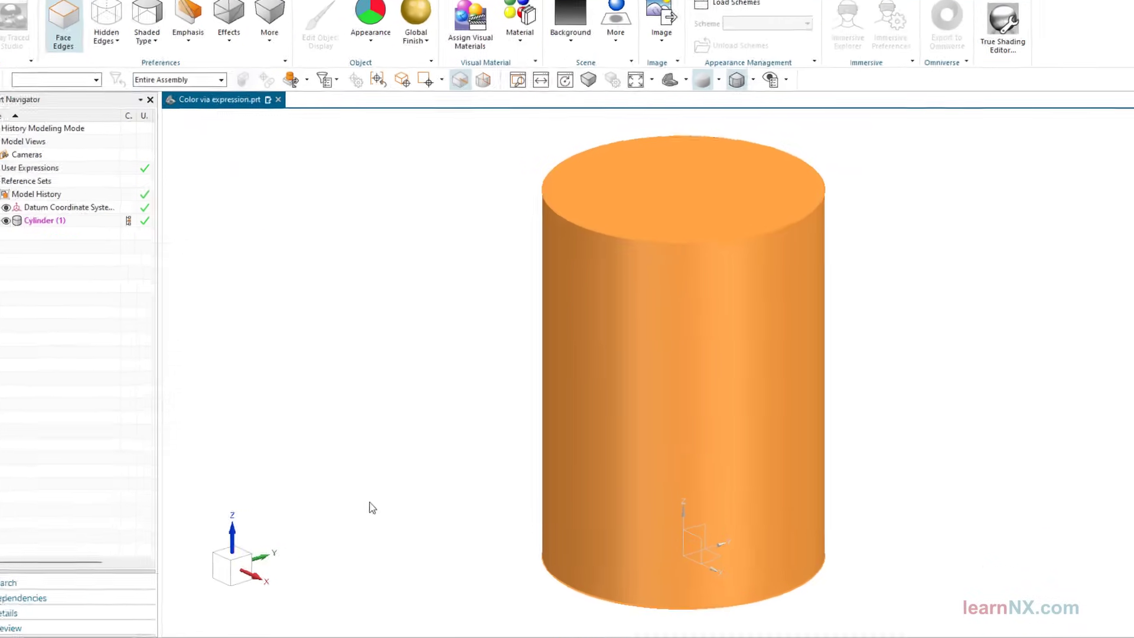
{"action": "left_click", "coordinate": [320, 21]}
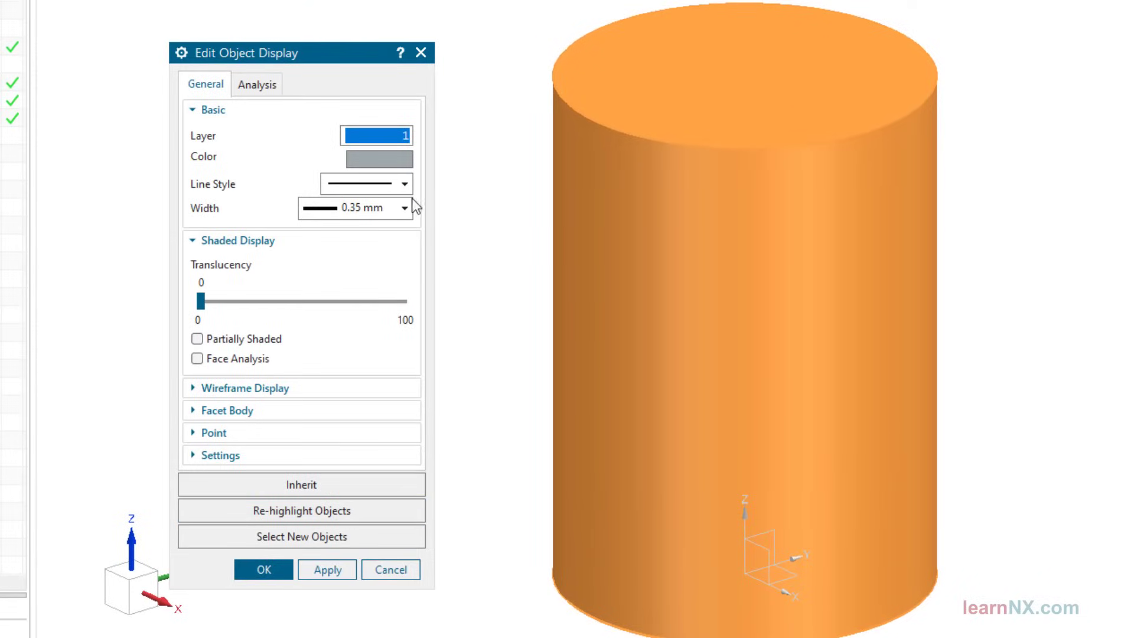
{"action": "left_click", "coordinate": [262, 569]}
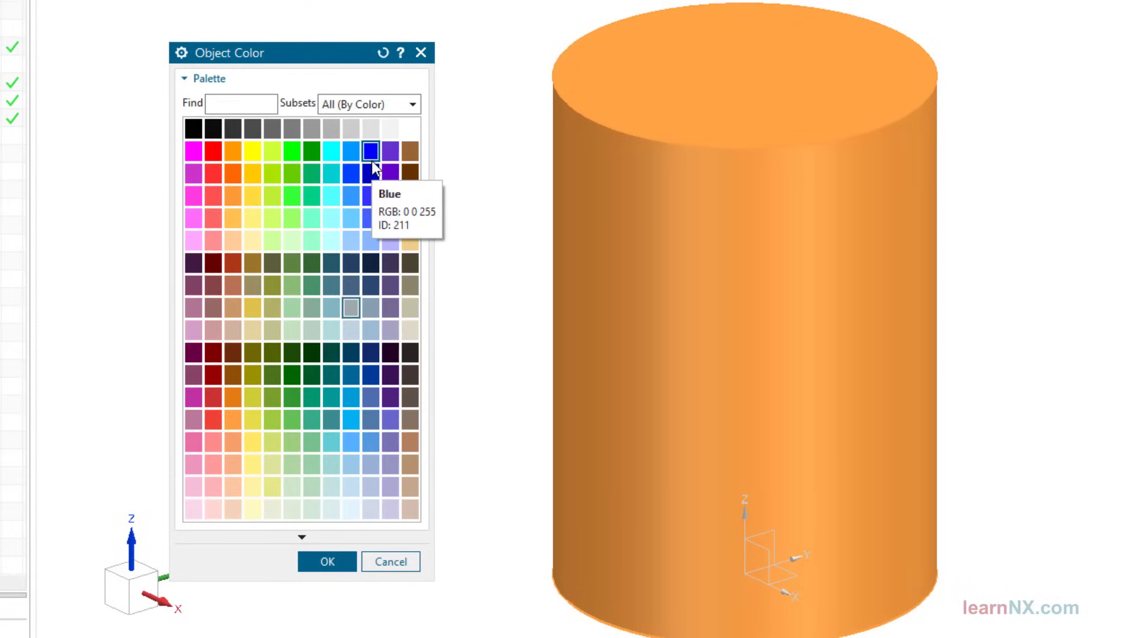
{"action": "mouse_move", "coordinate": [329, 189]}
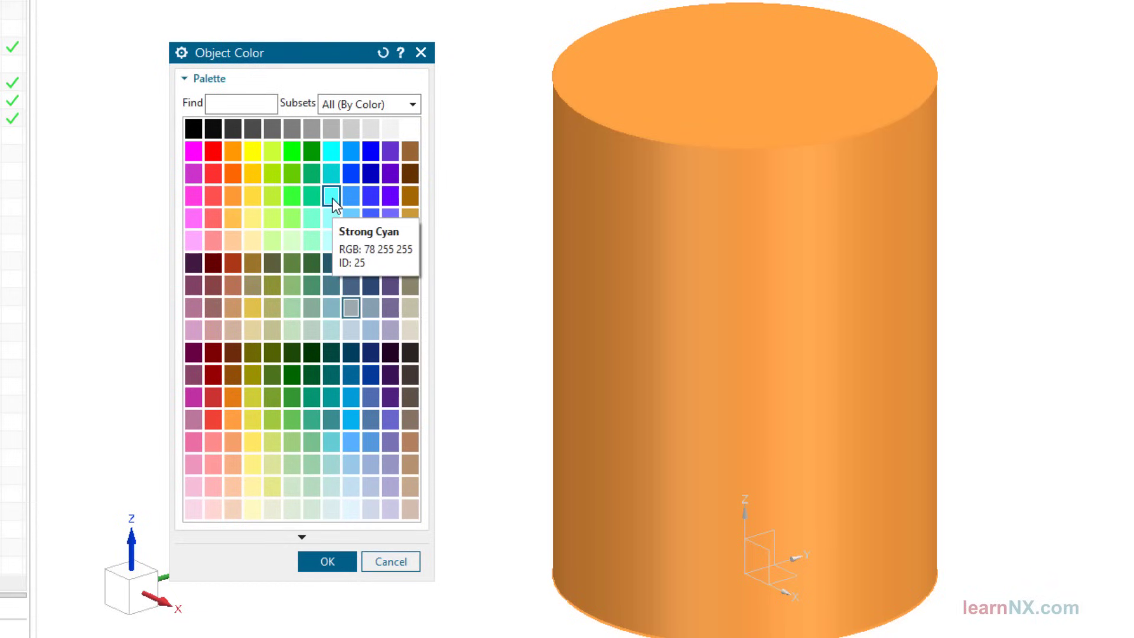
{"action": "mouse_move", "coordinate": [289, 202]}
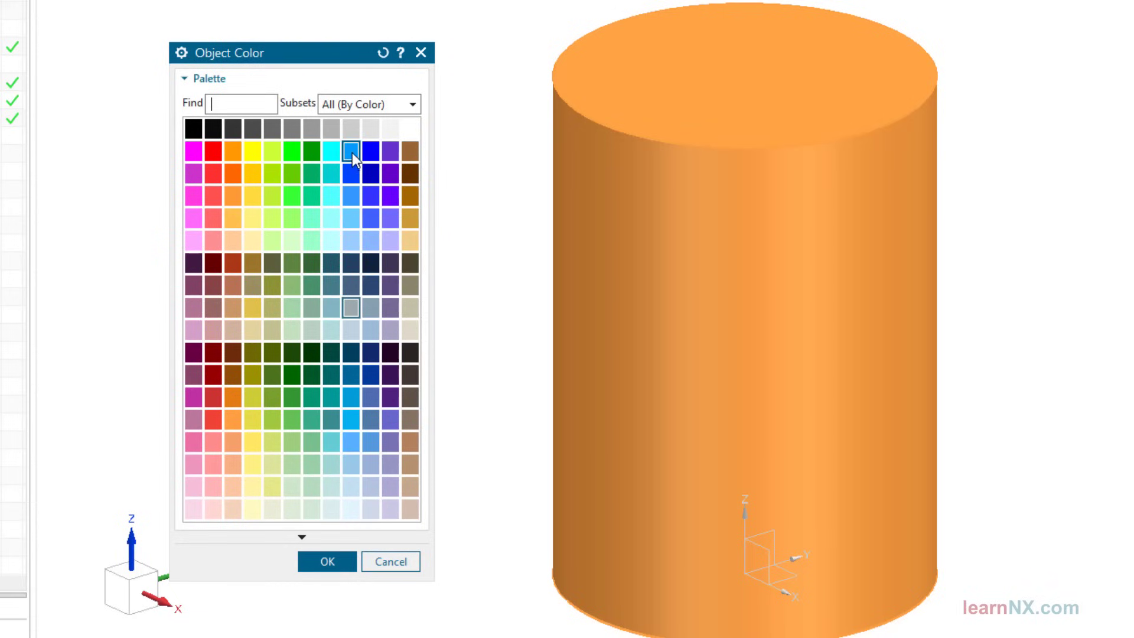
{"action": "mouse_move", "coordinate": [349, 154]}
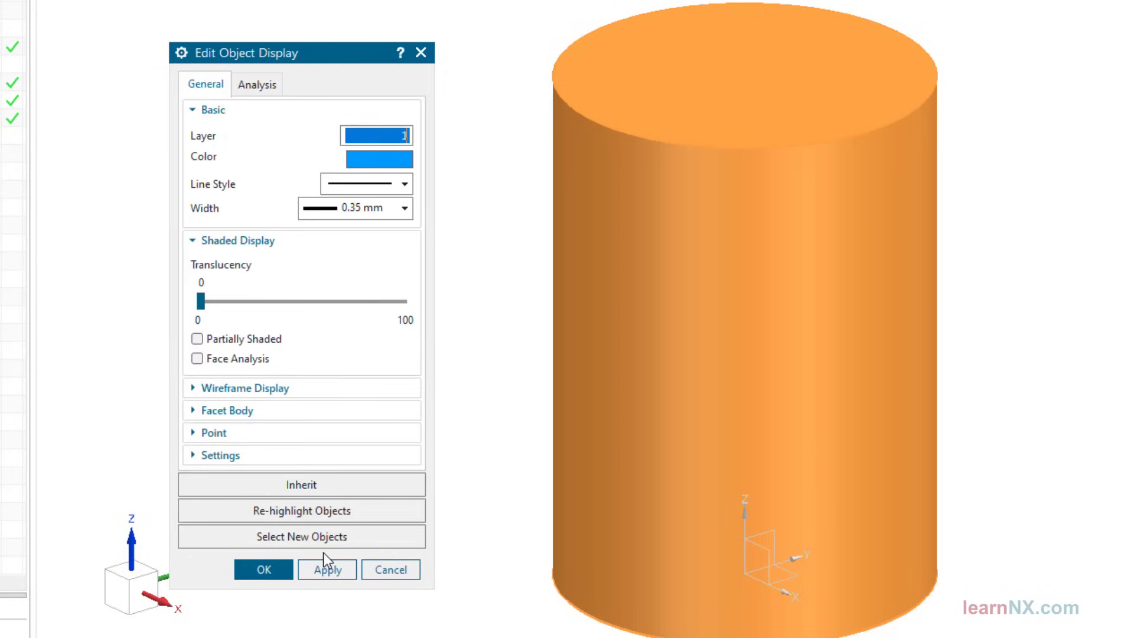
{"action": "left_click", "coordinate": [262, 570]}
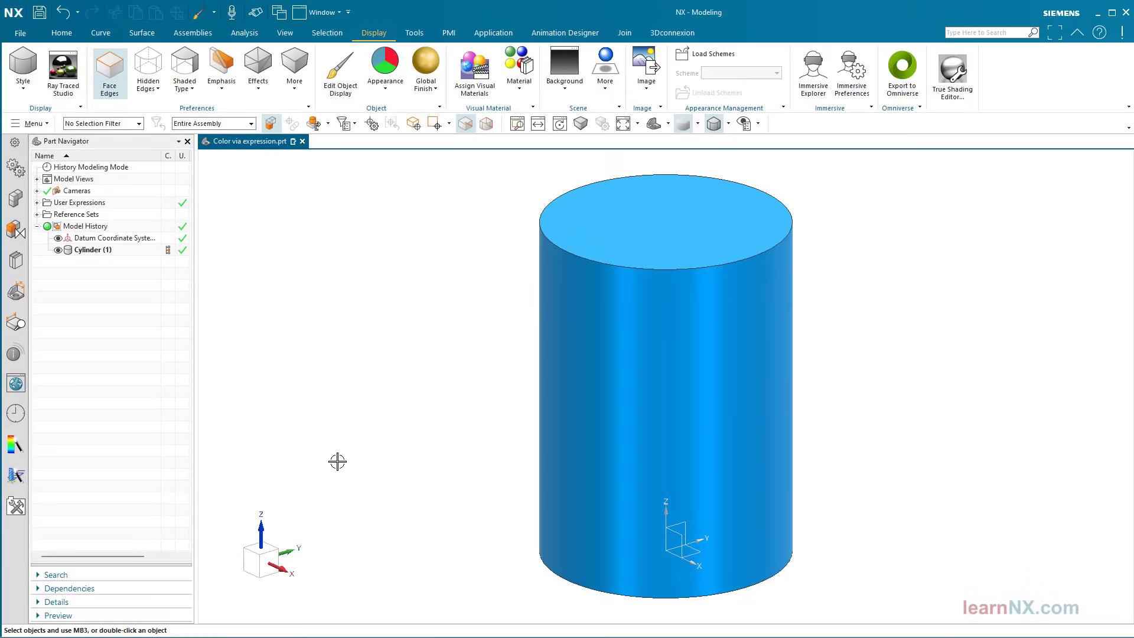
- Add an Integer expression colorID with value 36 in the Expressions dialog
{"action": "left_click", "coordinate": [413, 33]}
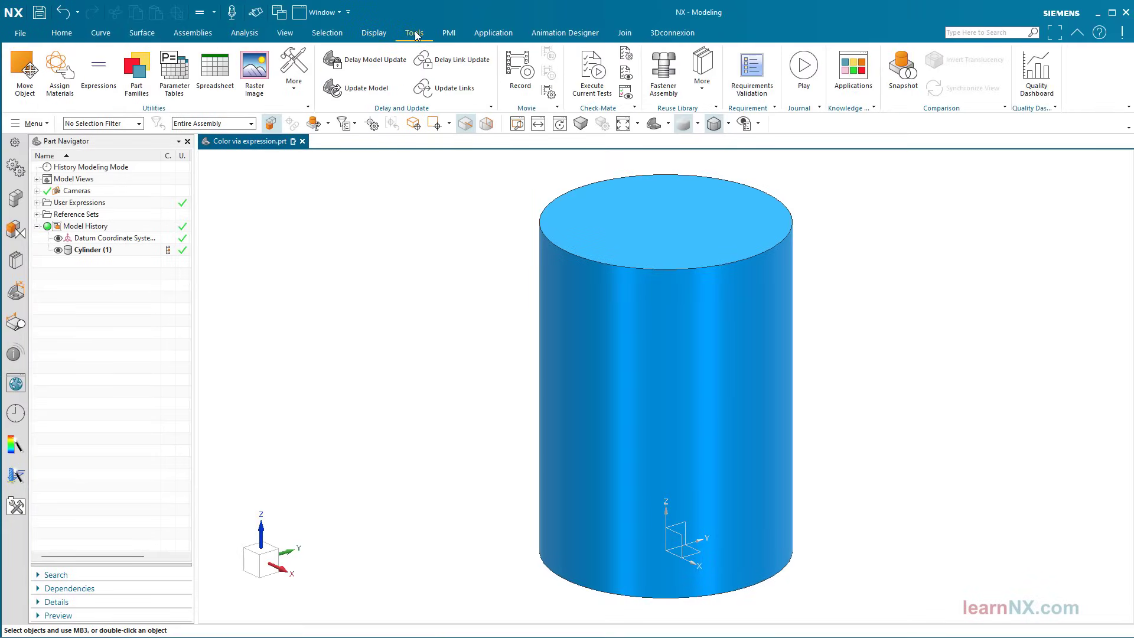
{"action": "left_click", "coordinate": [98, 69]}
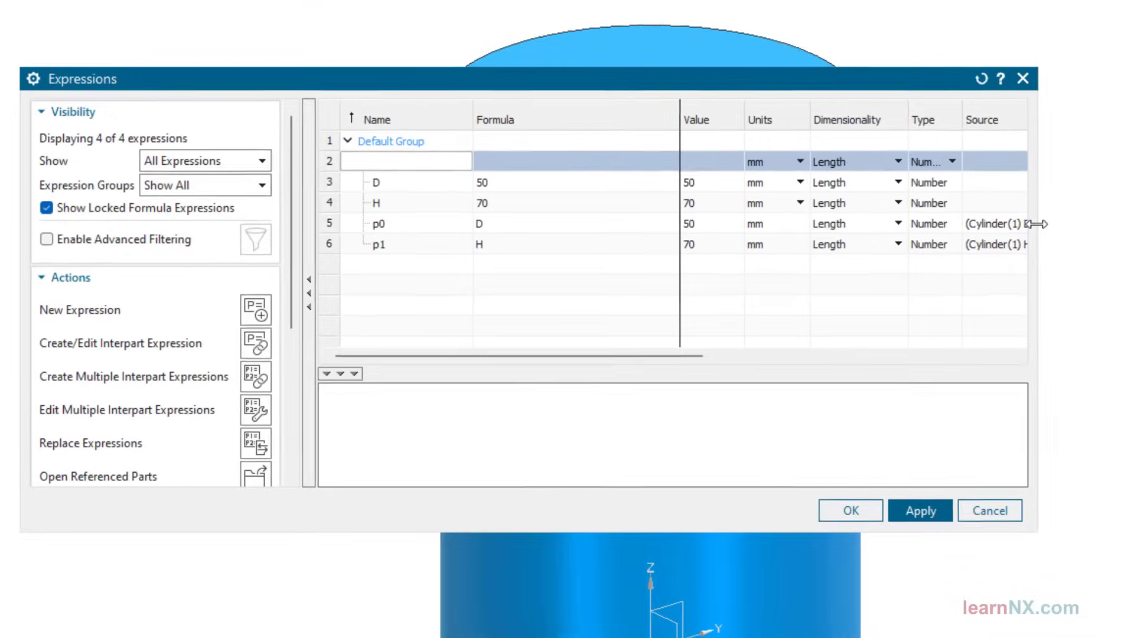
{"action": "type", "text": "colorI"}
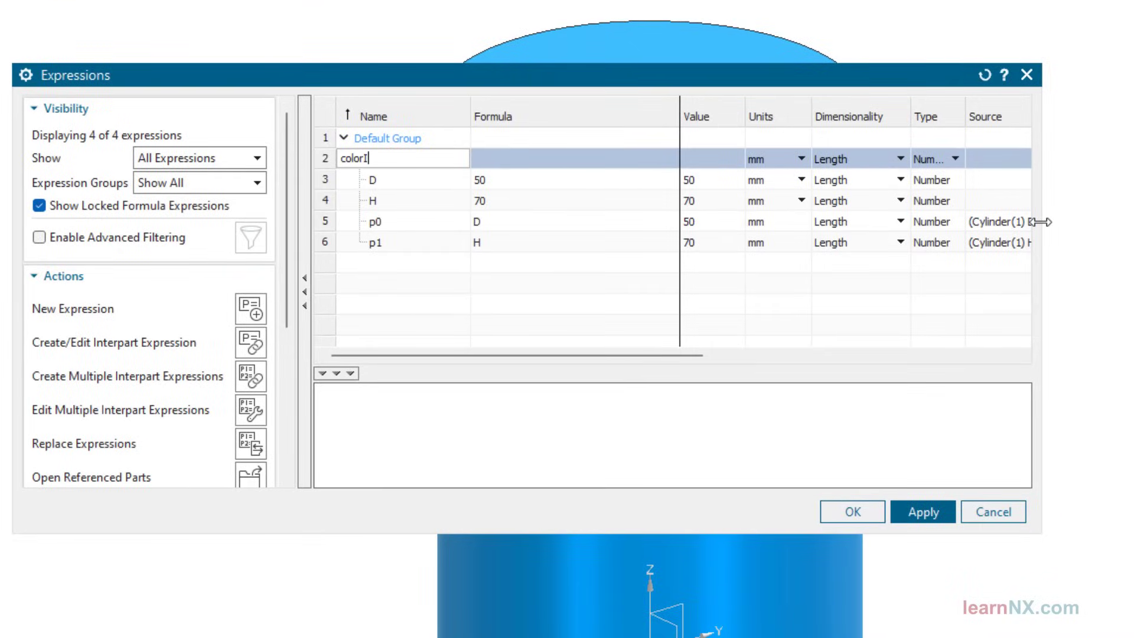
{"action": "type", "text": "D"}
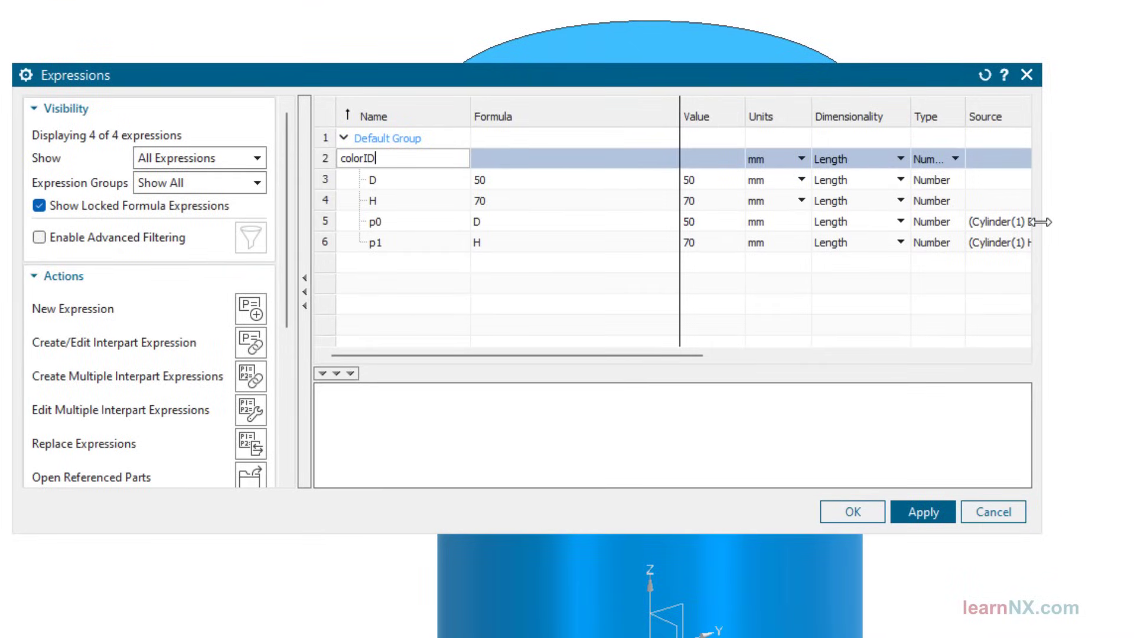
{"action": "left_click", "coordinate": [937, 157]}
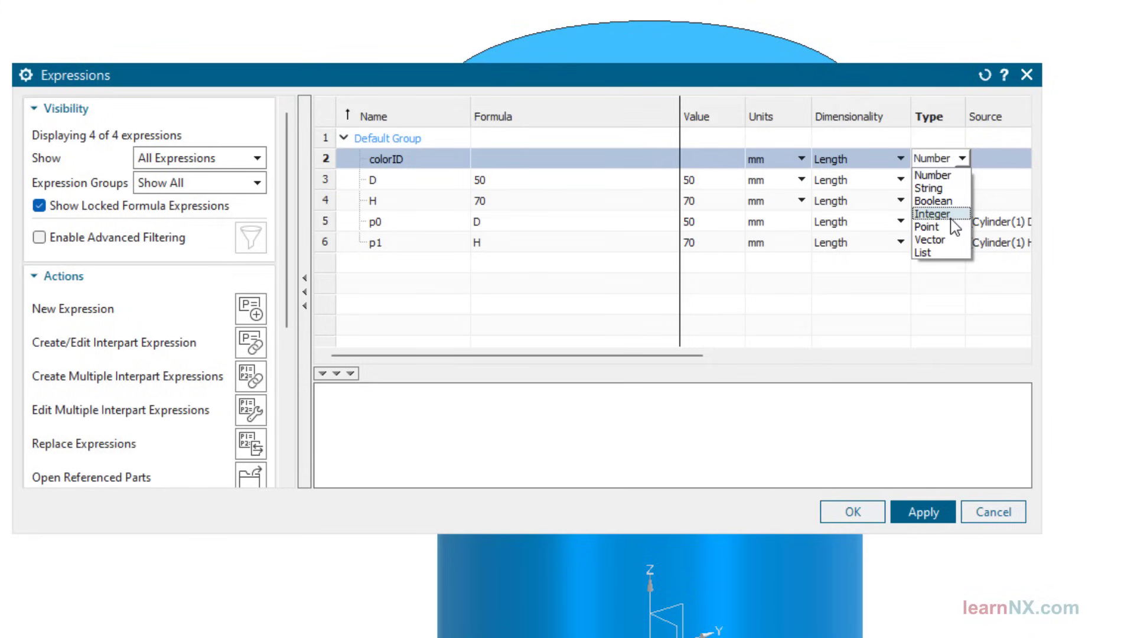
{"action": "left_click", "coordinate": [936, 215]}
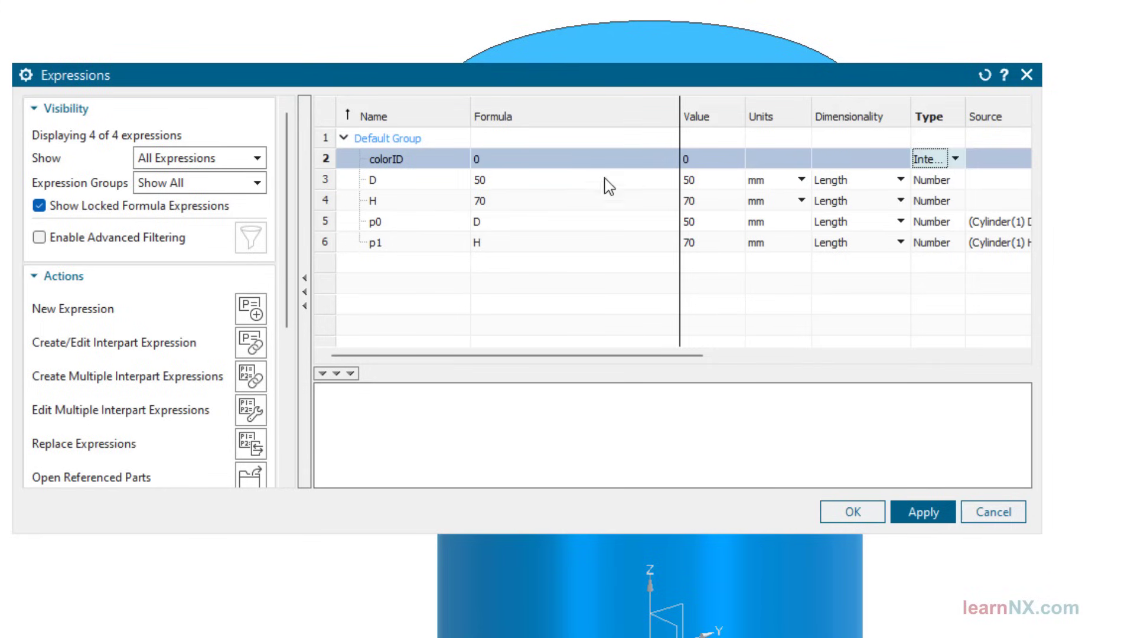
{"action": "left_click", "coordinate": [574, 159]}
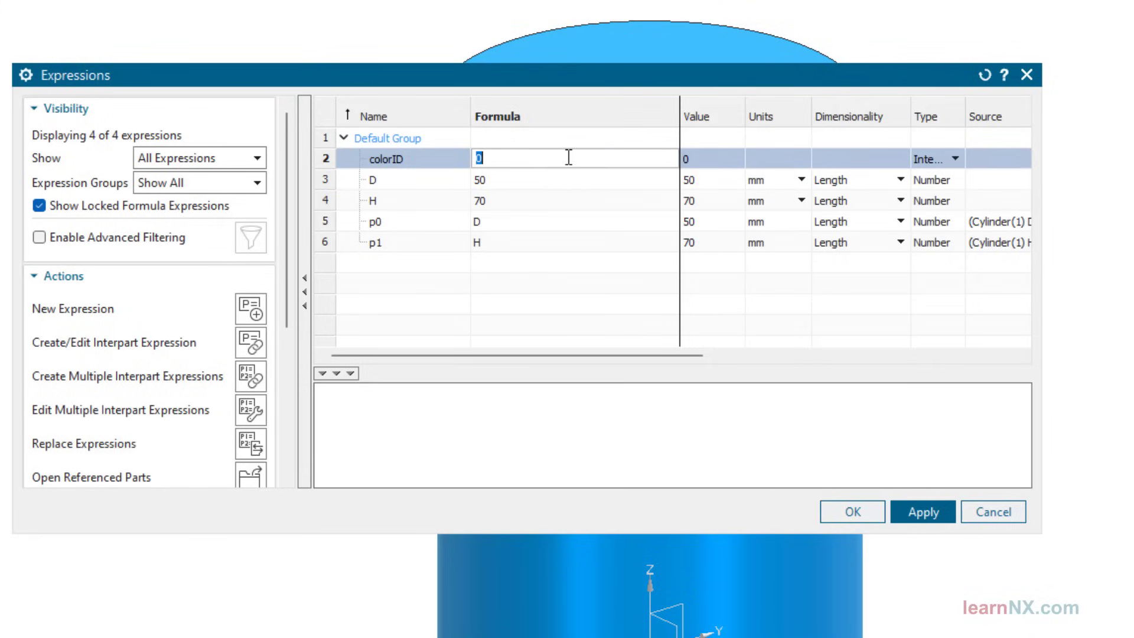
{"action": "type", "text": "36"}
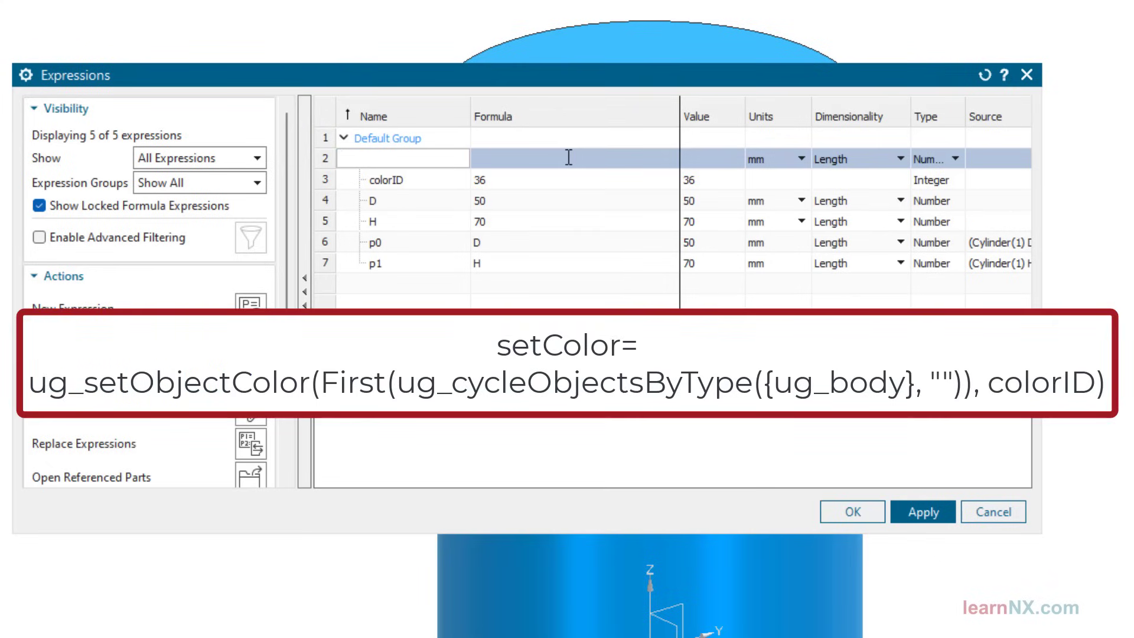
- Add setColor = ug_setObjectColor(First(ug_cycleObjectsByType({ug_body}, "")), colorID) and accept, turning the cylinder green
{"action": "type", "text": "setColor"}
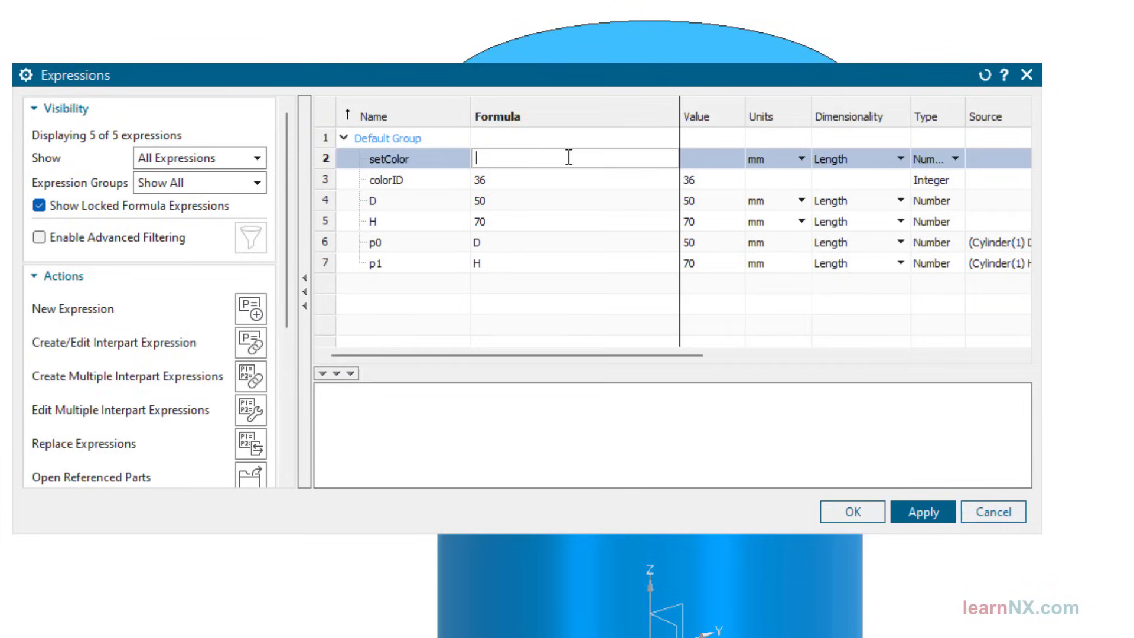
{"action": "left_click", "coordinate": [938, 157]}
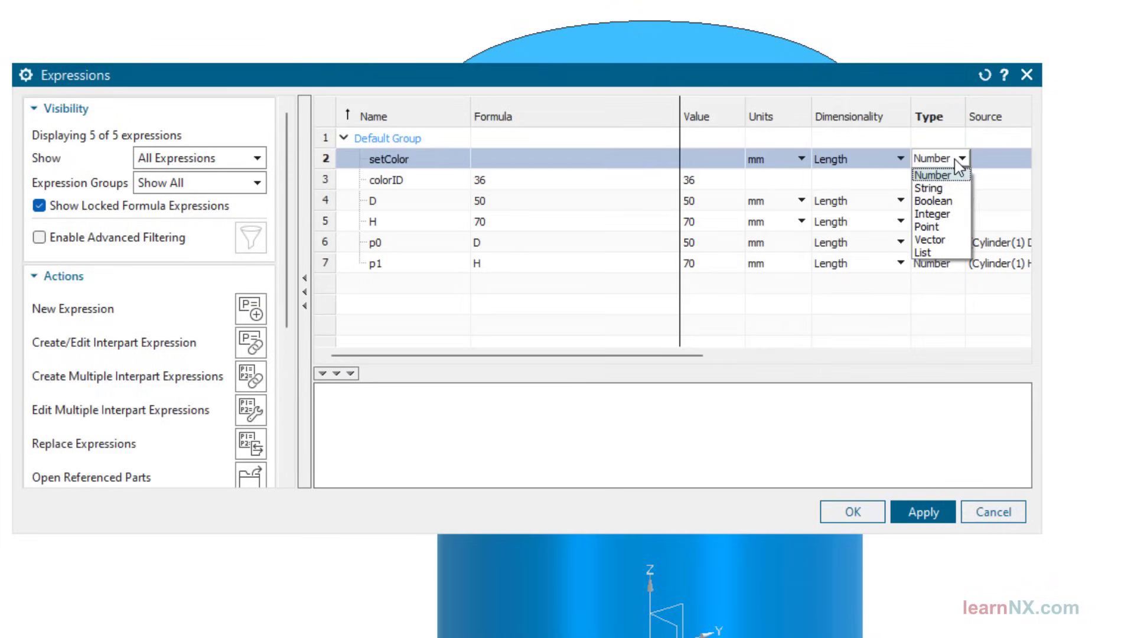
{"action": "left_click", "coordinate": [933, 213]}
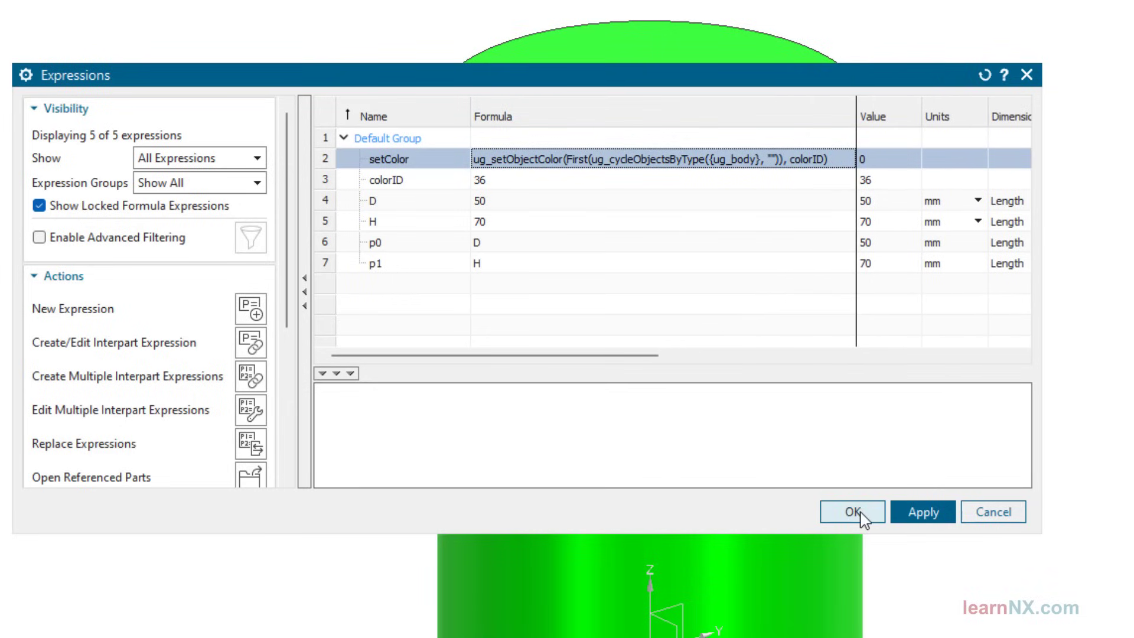
{"action": "left_click", "coordinate": [852, 511]}
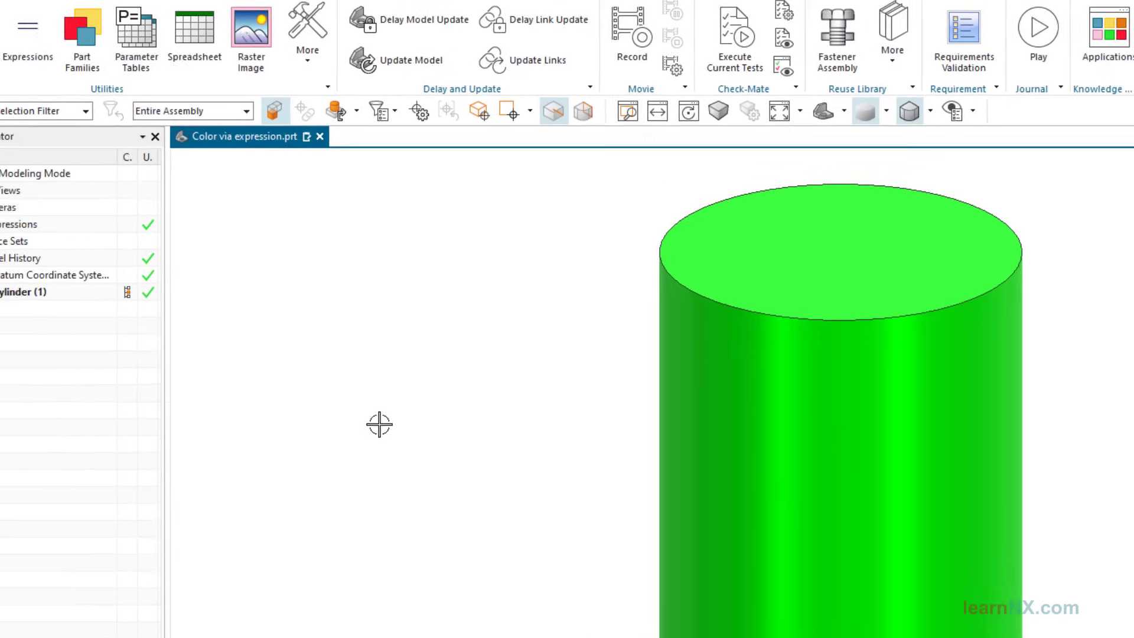
- Edit colorID from the Part Navigator's User Expressions, recolouring the cylinder to teal
{"action": "left_click", "coordinate": [50, 272]}
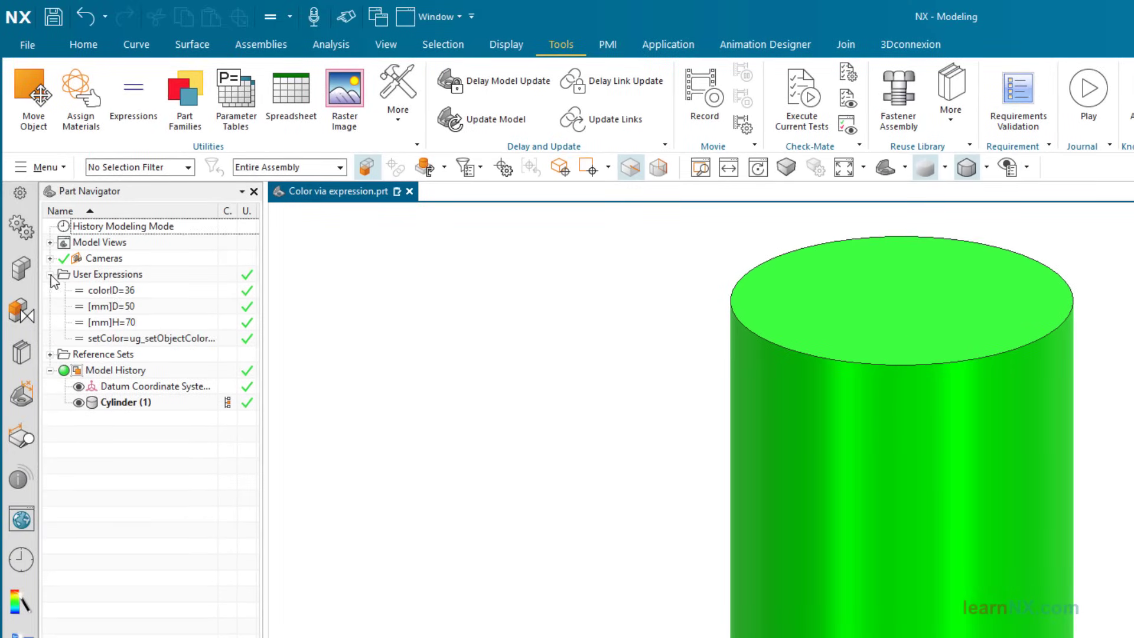
{"action": "double_click", "coordinate": [112, 291]}
{"action": "type", "text": "70"}
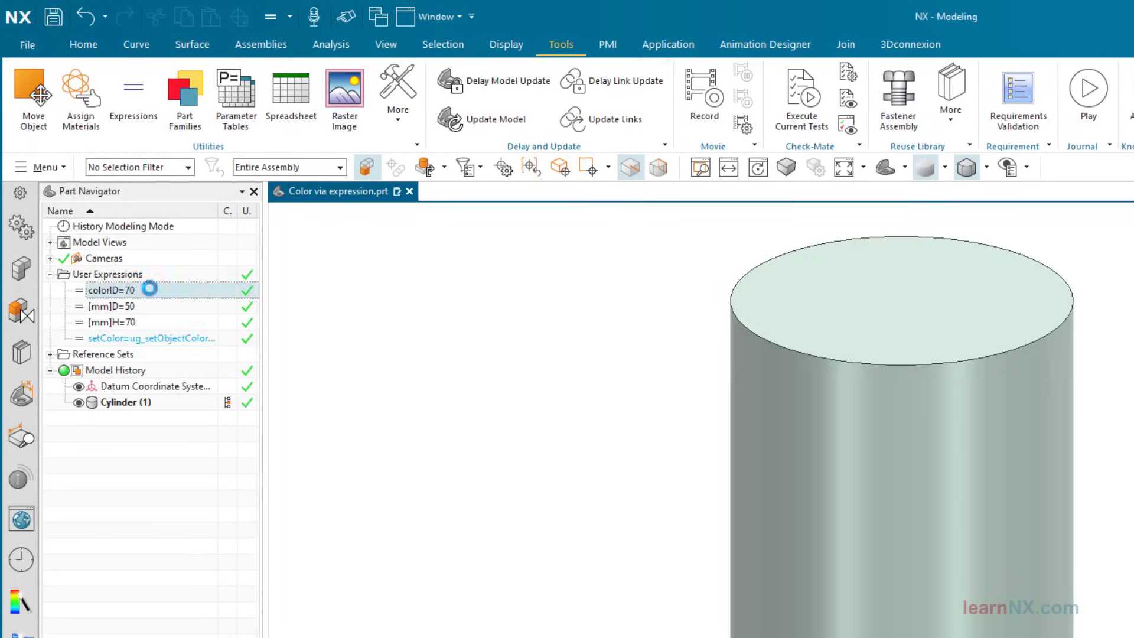
{"action": "type", "text": "100"}
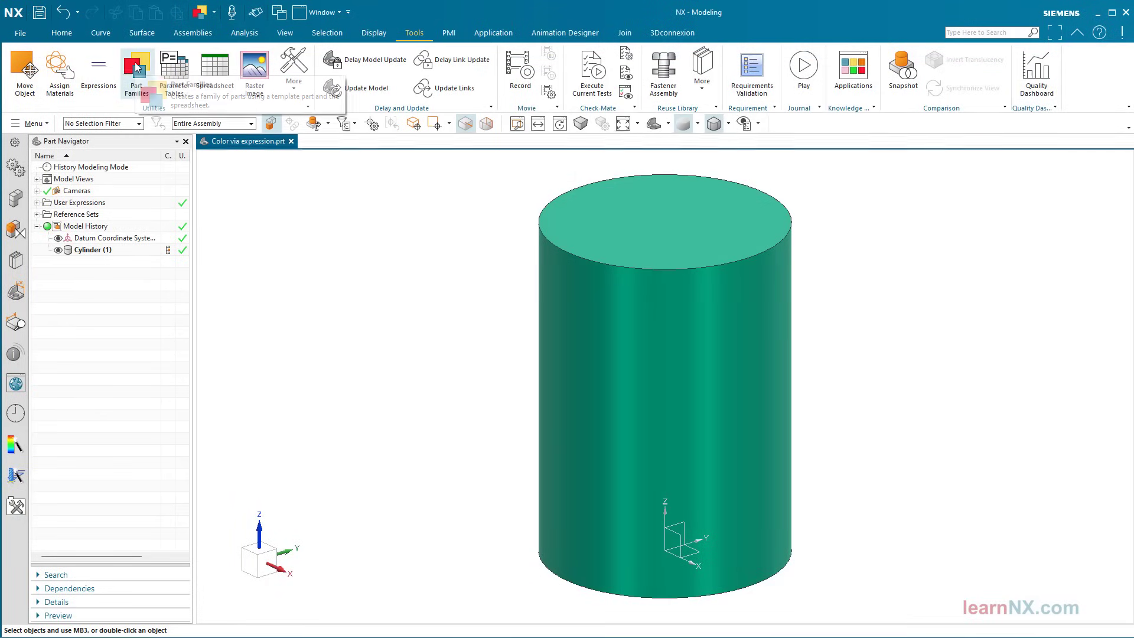
- Create the cylinder_blue (103), cylinder_green (36) and cylinder_red (186) part family members
{"action": "left_click", "coordinate": [137, 72]}
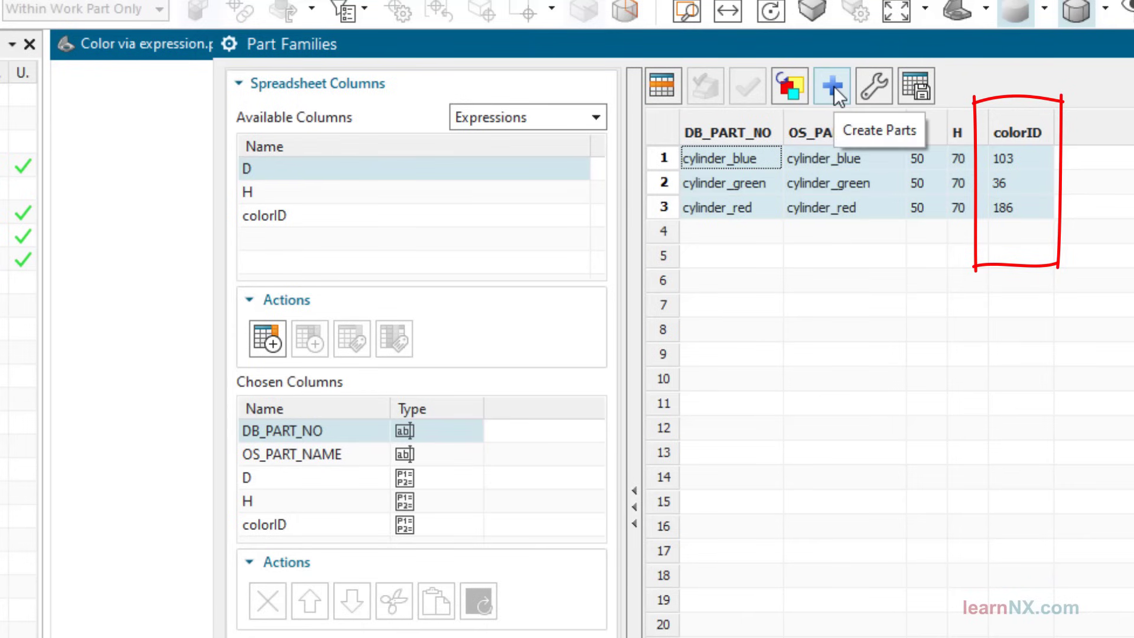
{"action": "left_click", "coordinate": [830, 85]}
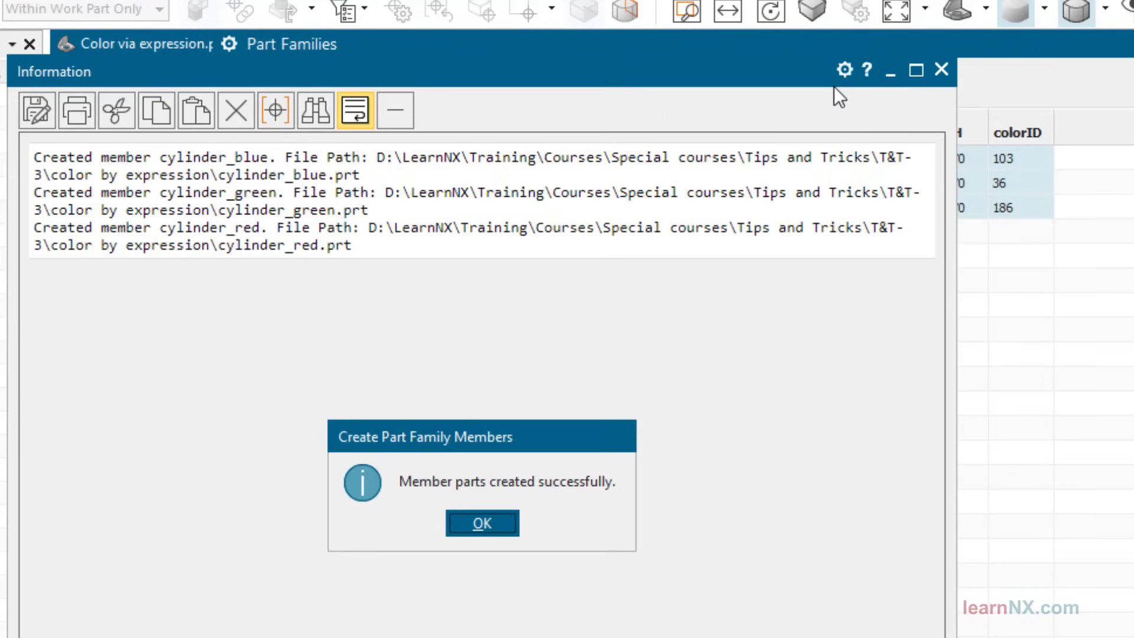
{"action": "left_click", "coordinate": [482, 523]}
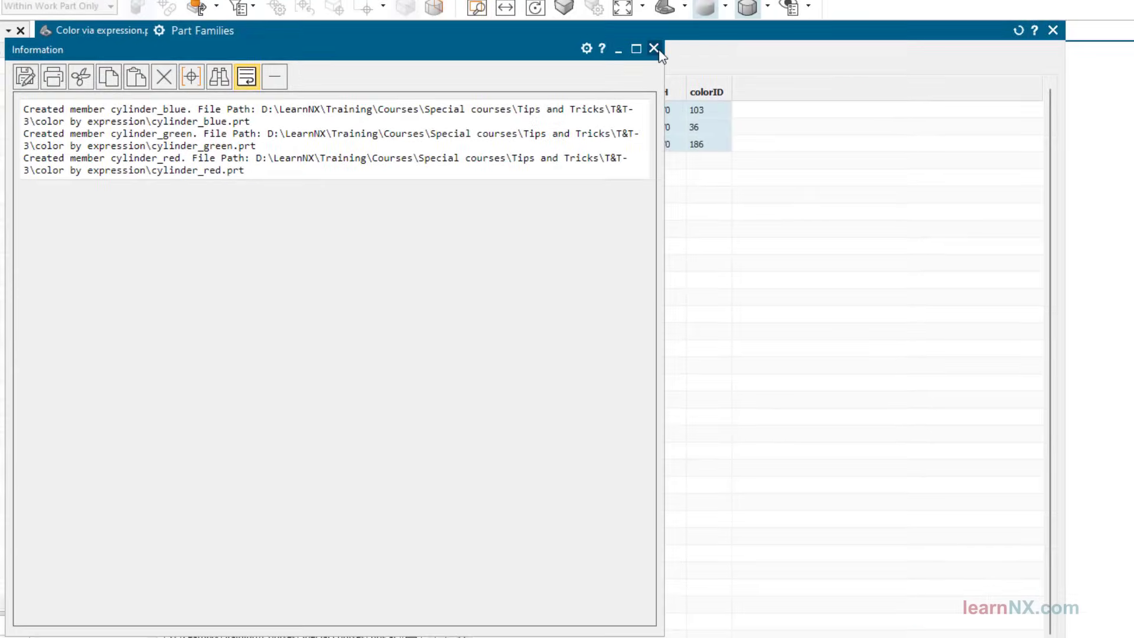
{"action": "left_click", "coordinate": [653, 48]}
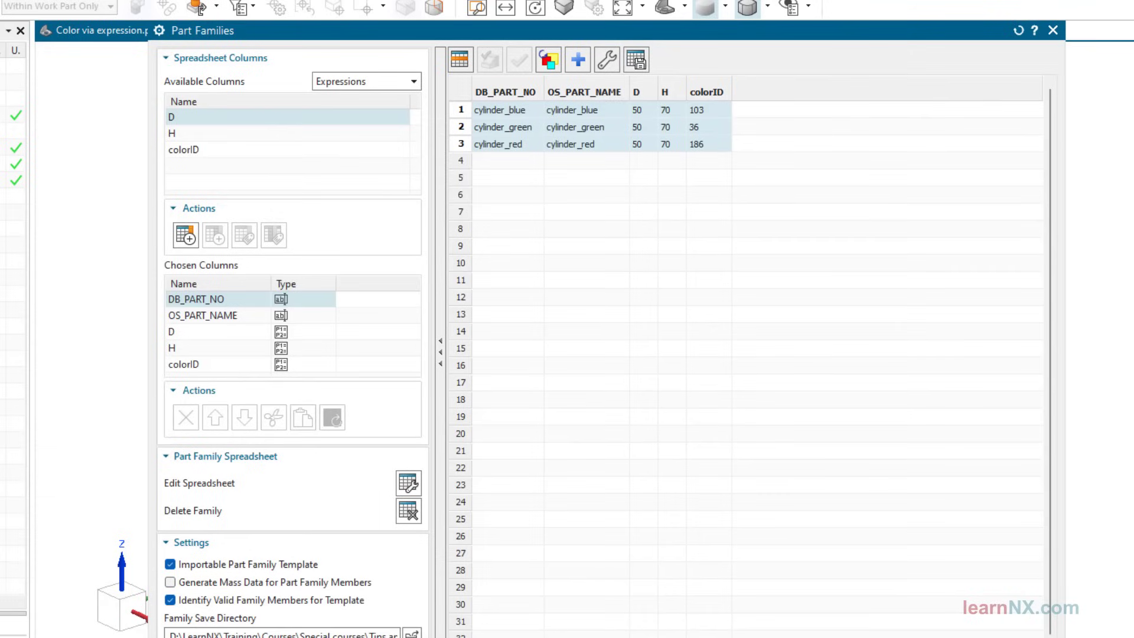